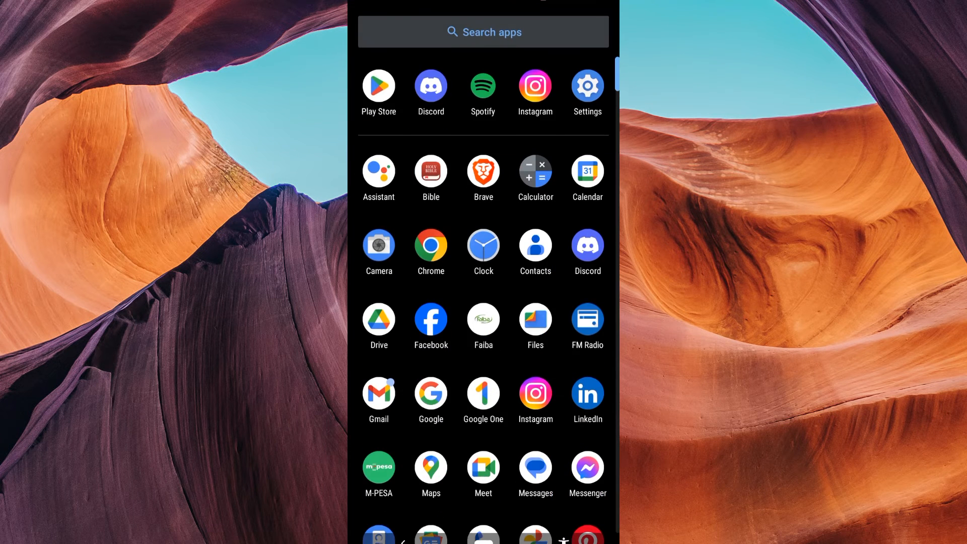
Navigate Settings to System > Languages & input > On-screen keyboard, listing Gboard and Google Voice Typing.
scroll("down", 3)
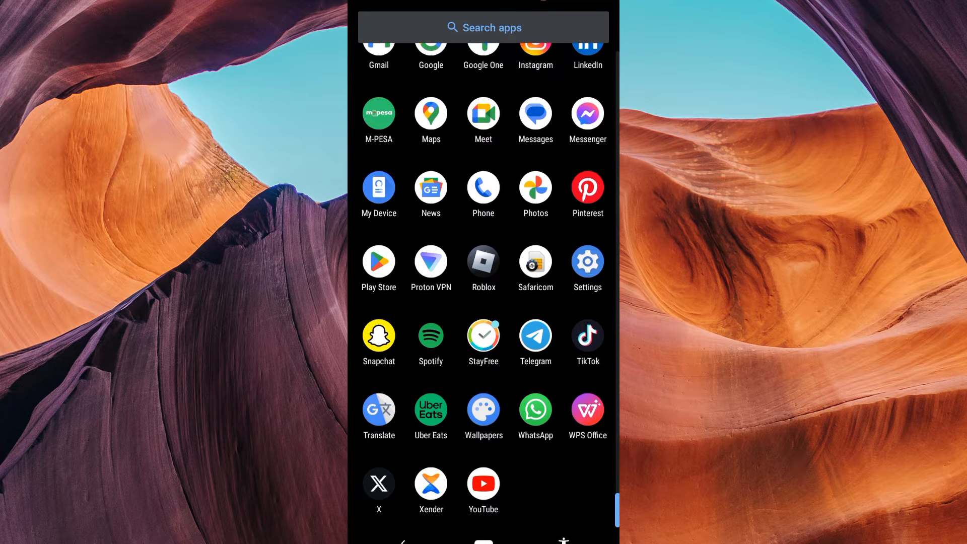
left_click(587, 261)
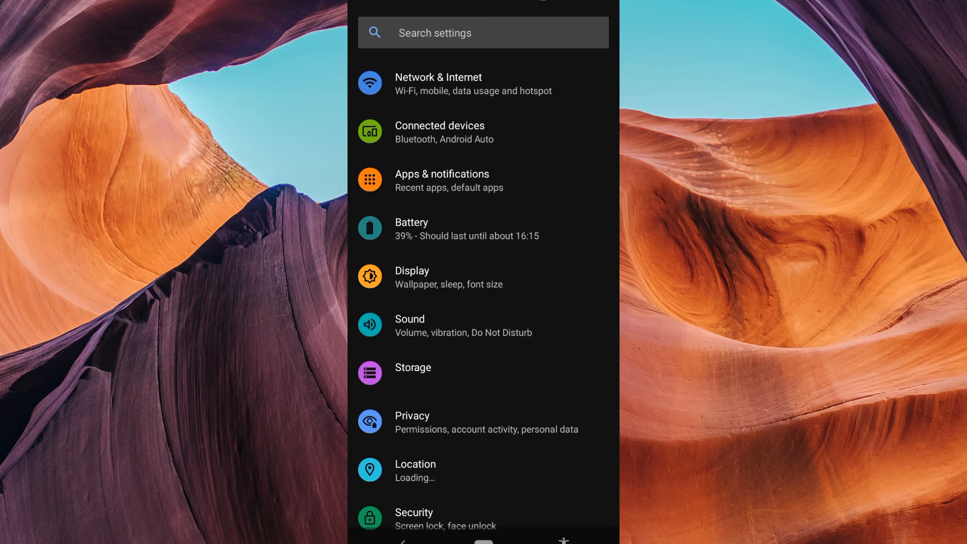
scroll("up", 3)
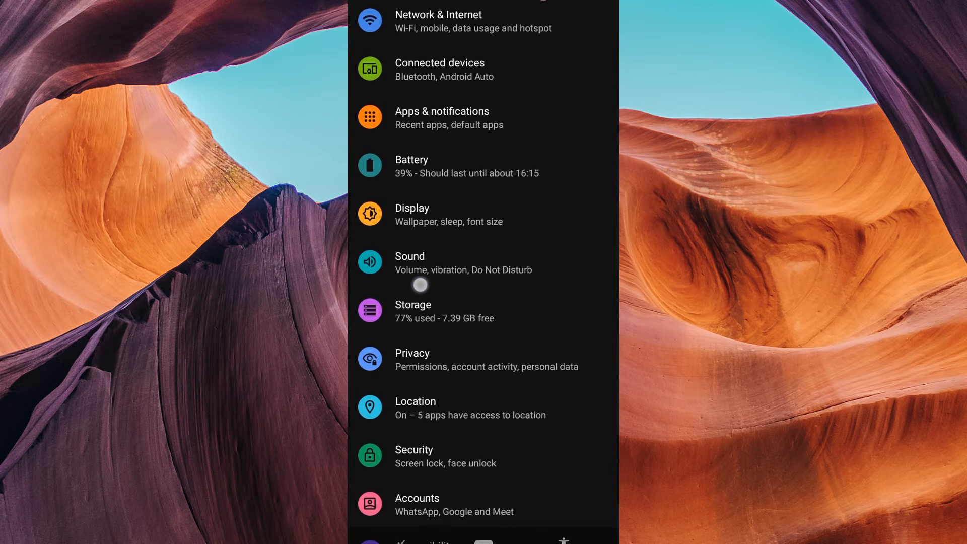
scroll("down", 3)
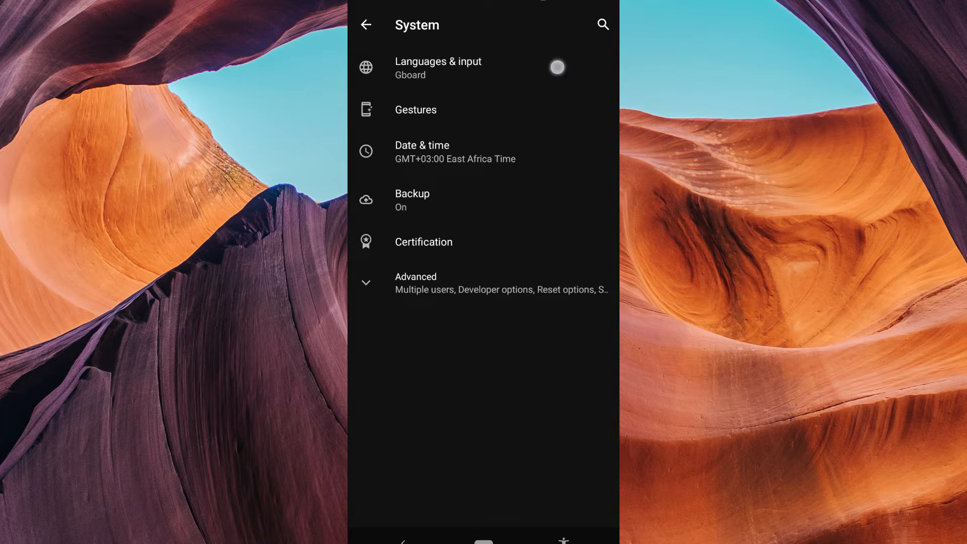
left_click(438, 66)
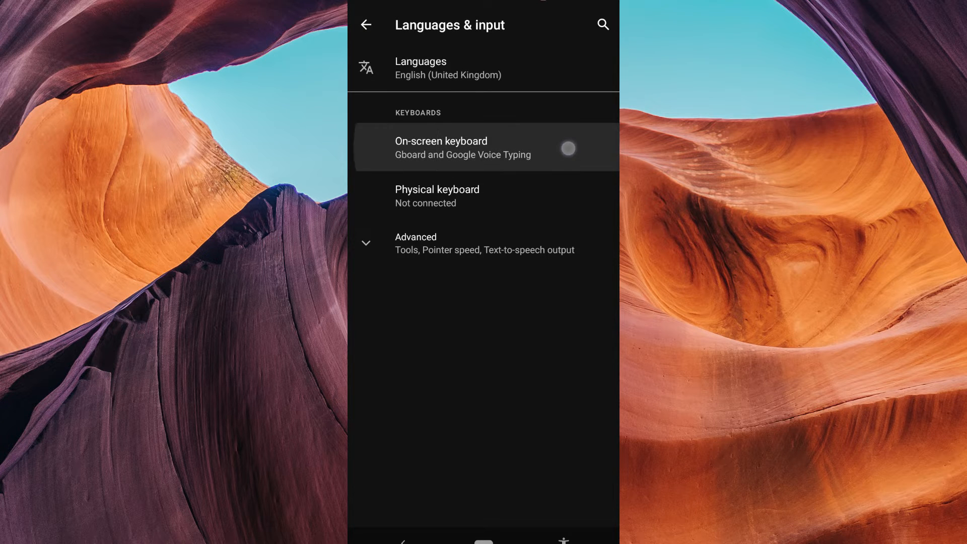
left_click(440, 147)
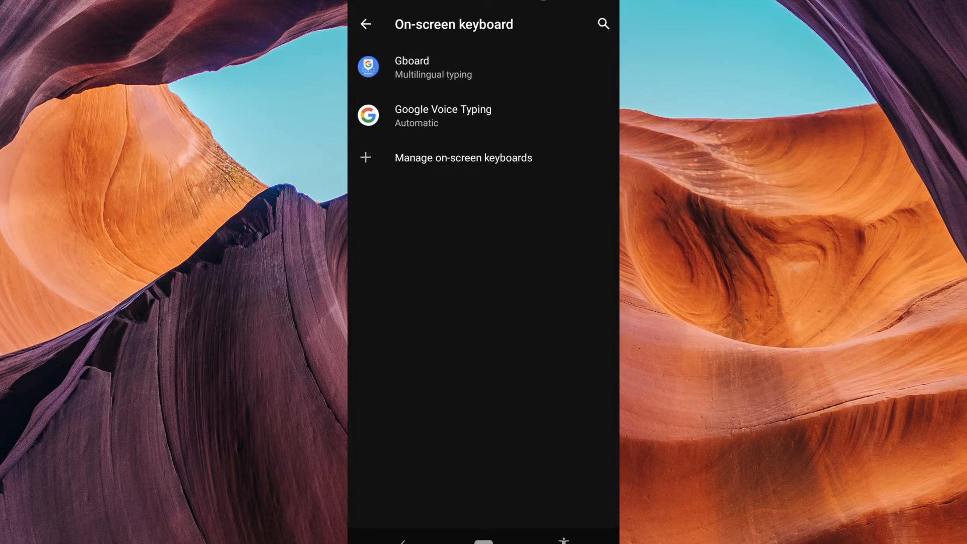
Open Gboard's Text correction page and scroll down to the Spelling section.
left_click(432, 67)
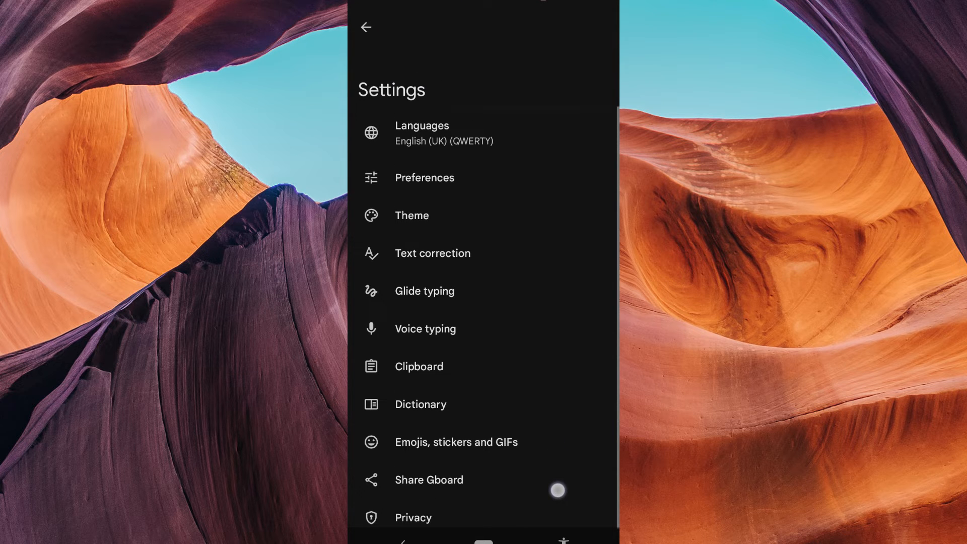
left_click(432, 253)
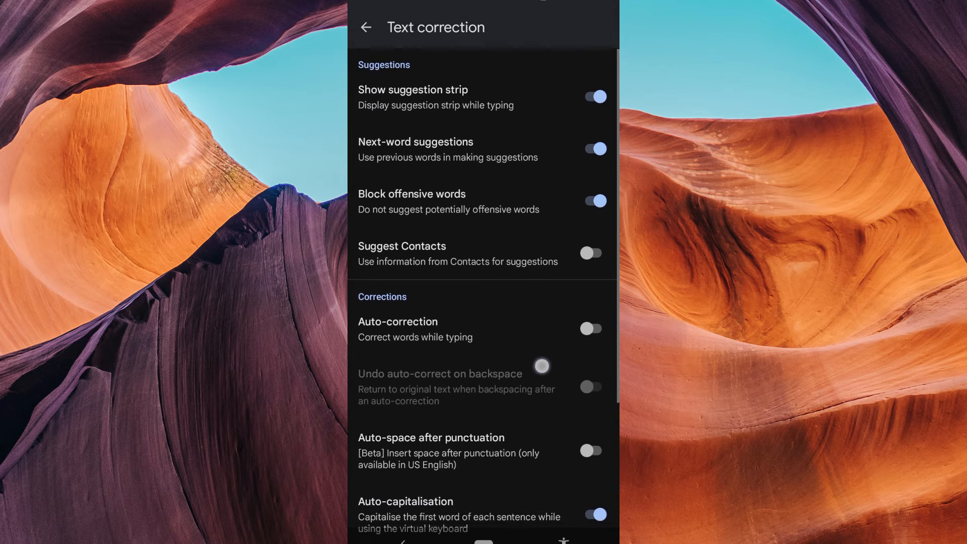
scroll("down", 3)
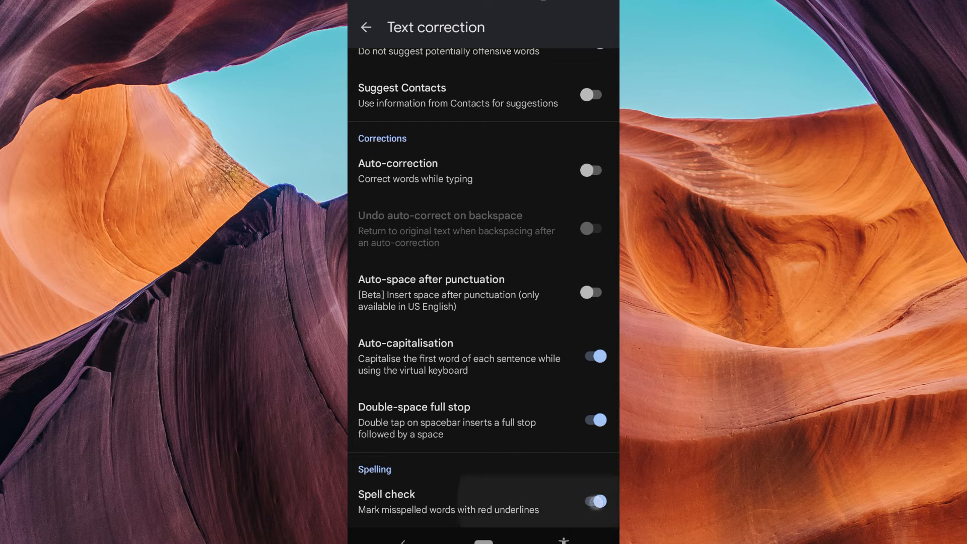
Switch off Gboard's Spell check toggle and go back to the main Gboard settings.
left_click(590, 500)
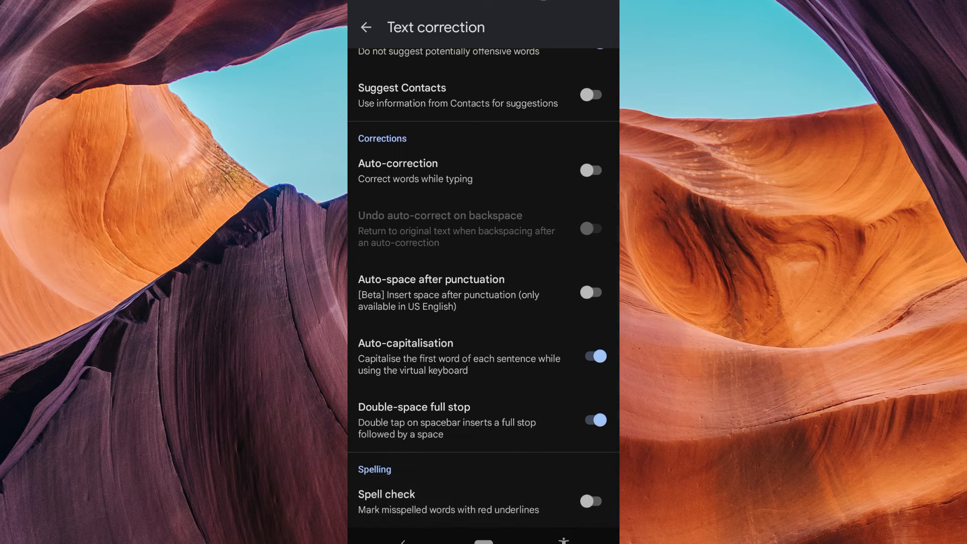
scroll("up", 3)
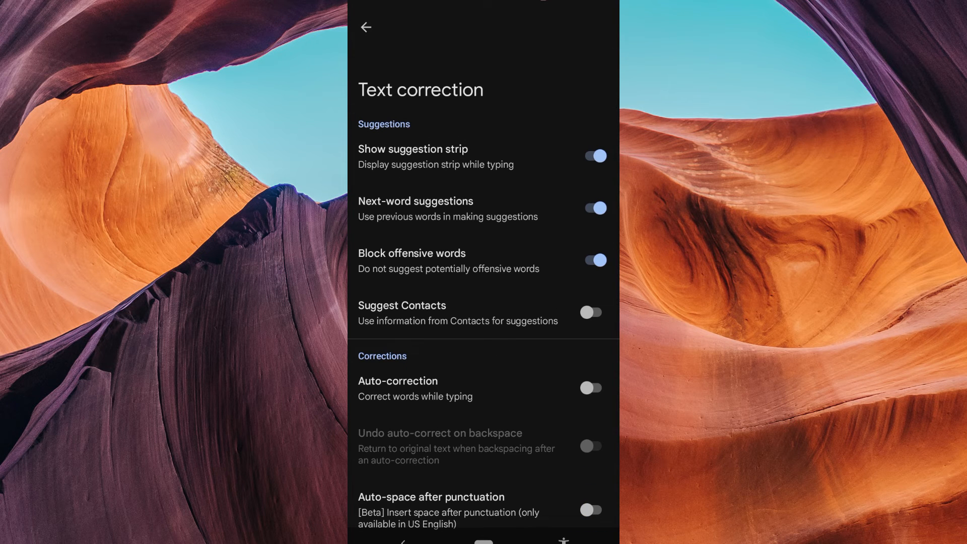
scroll("down", 3)
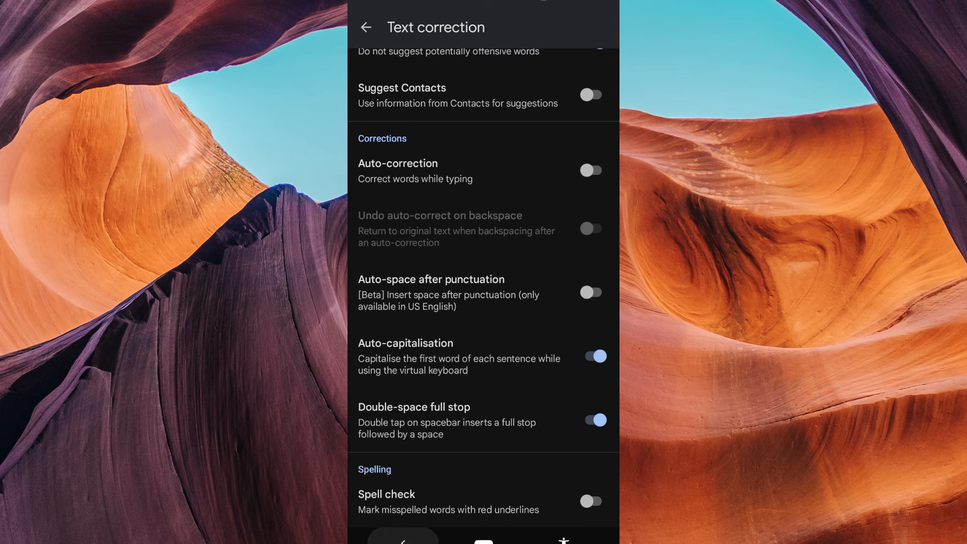
left_click(365, 27)
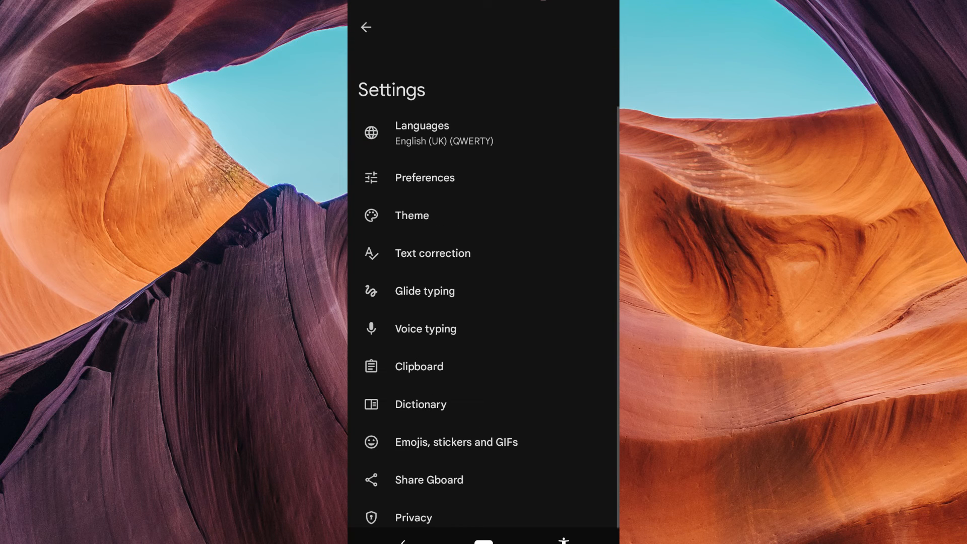